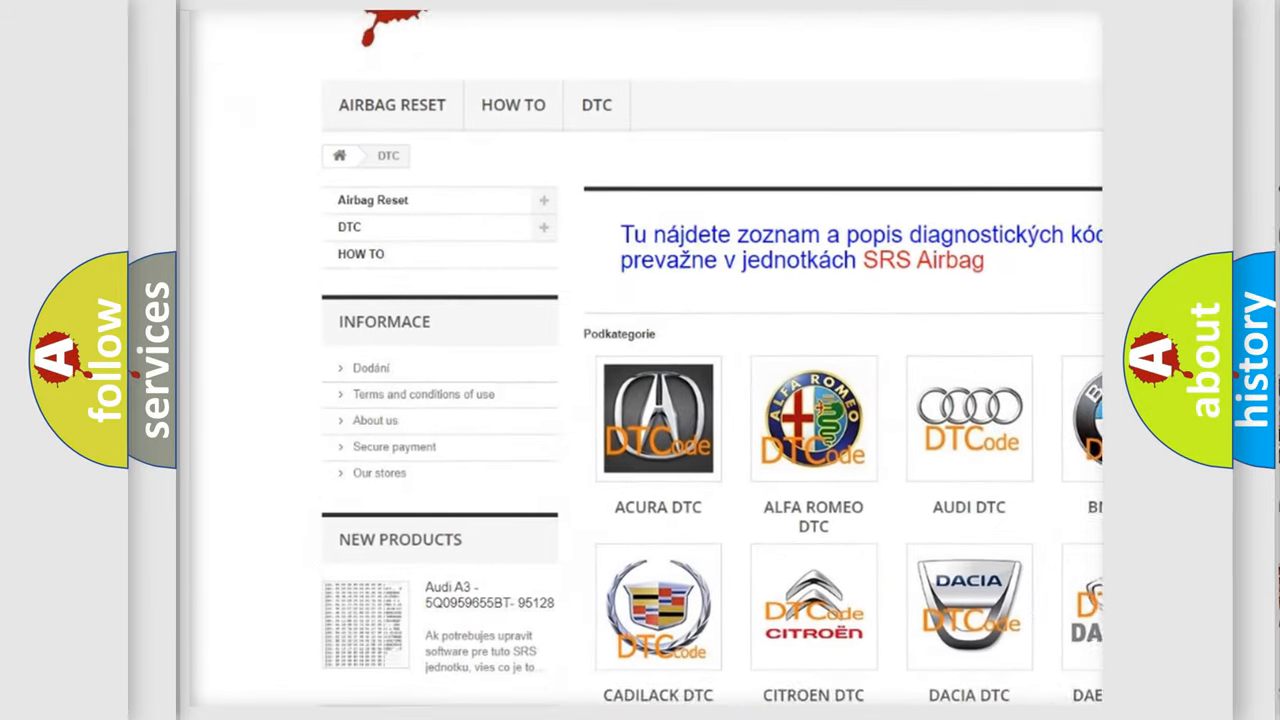
pyautogui.scroll(-3)
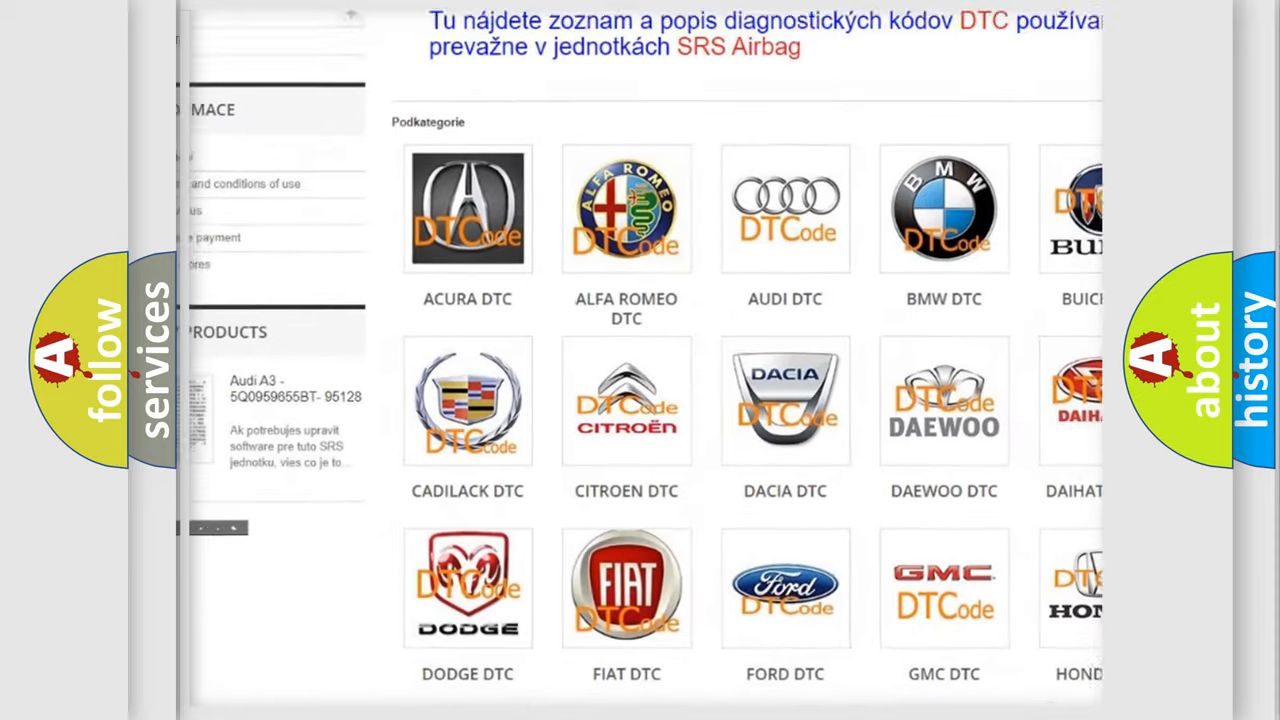
pyautogui.scroll(-3)
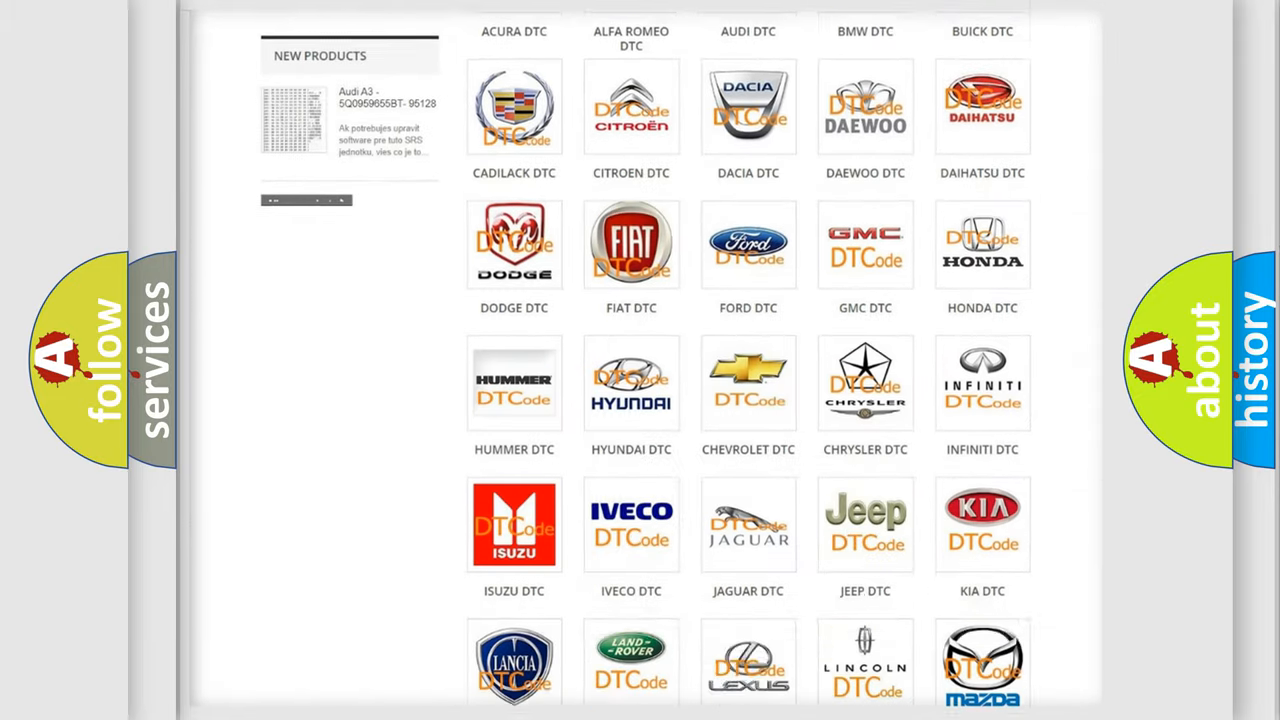
pyautogui.scroll(-3)
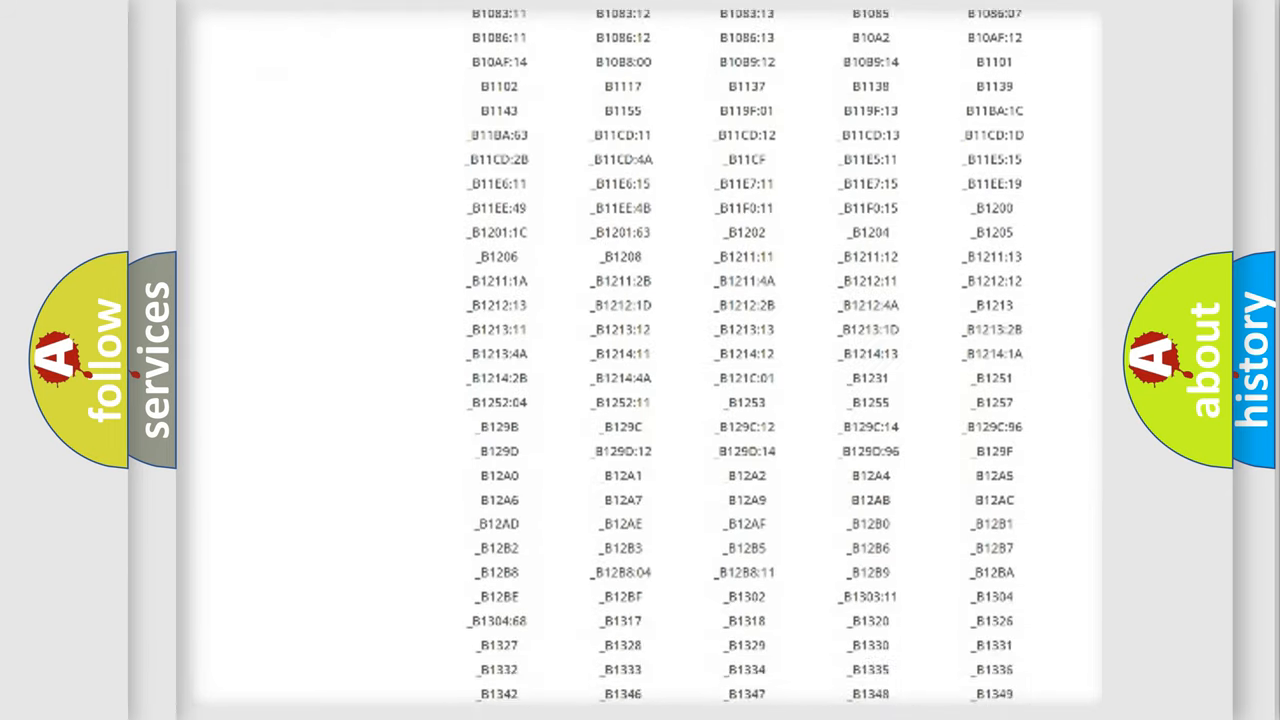
pyautogui.scroll(-3)
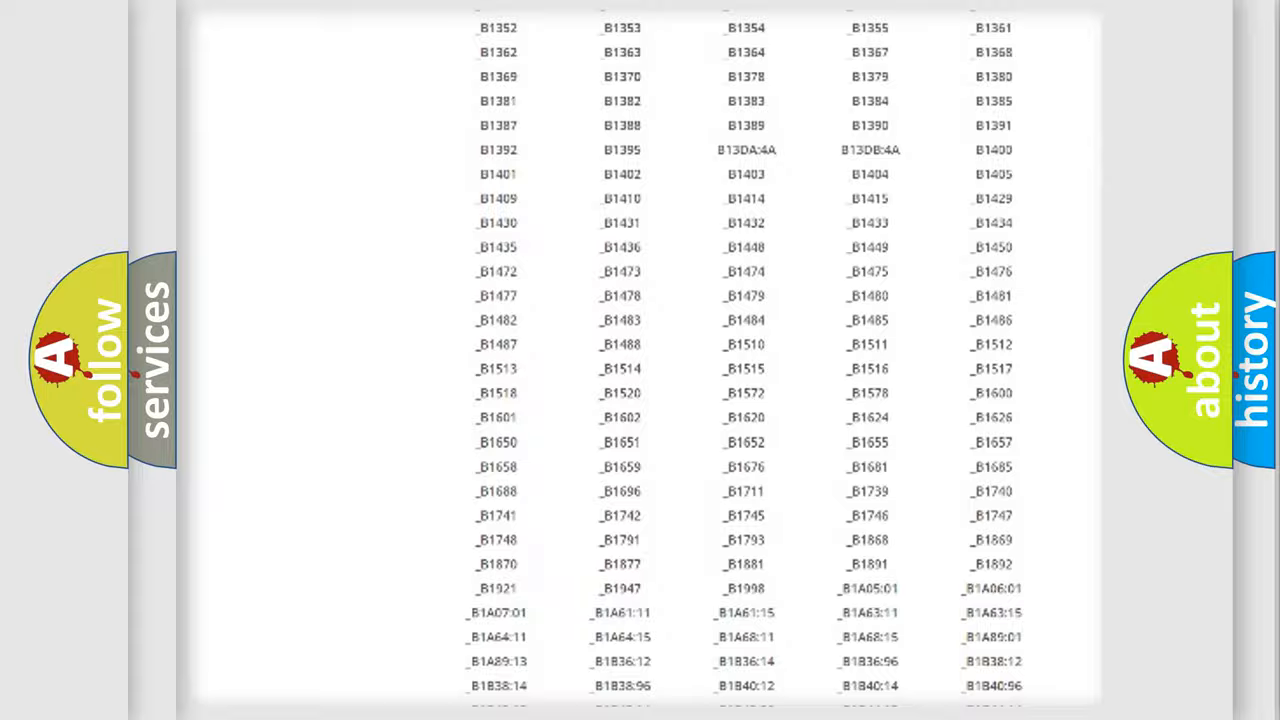
pyautogui.scroll(3)
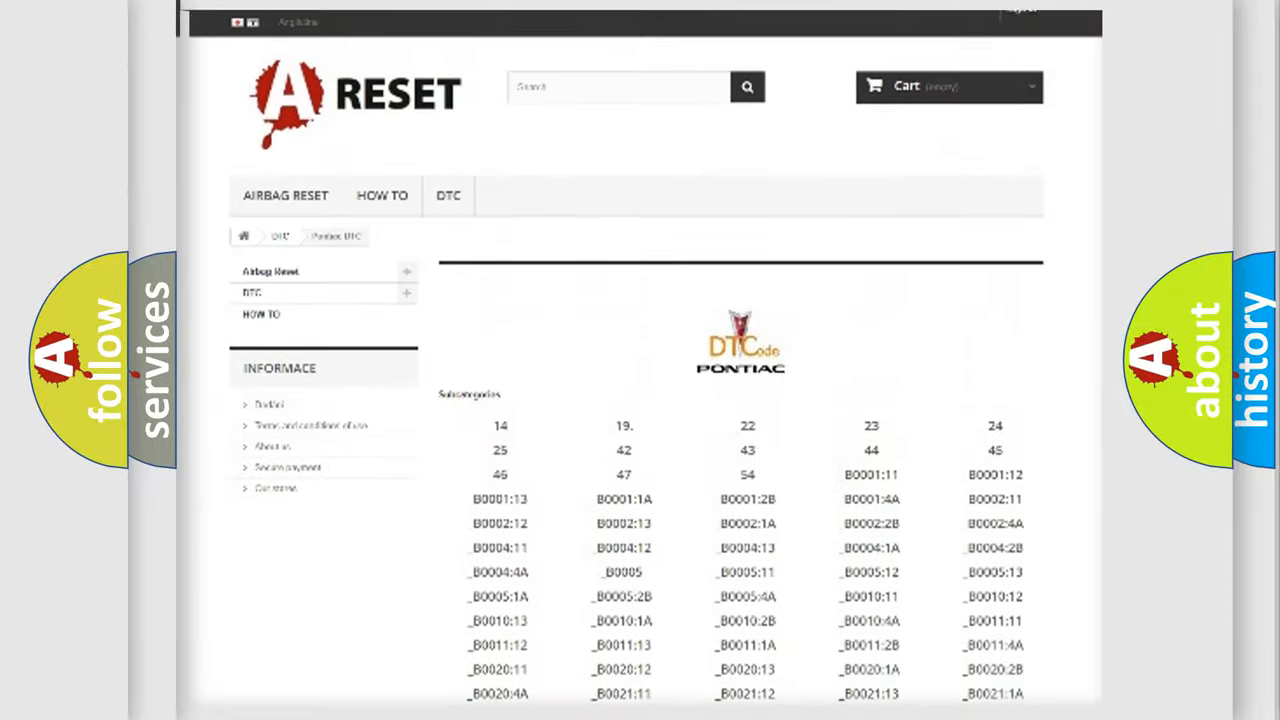